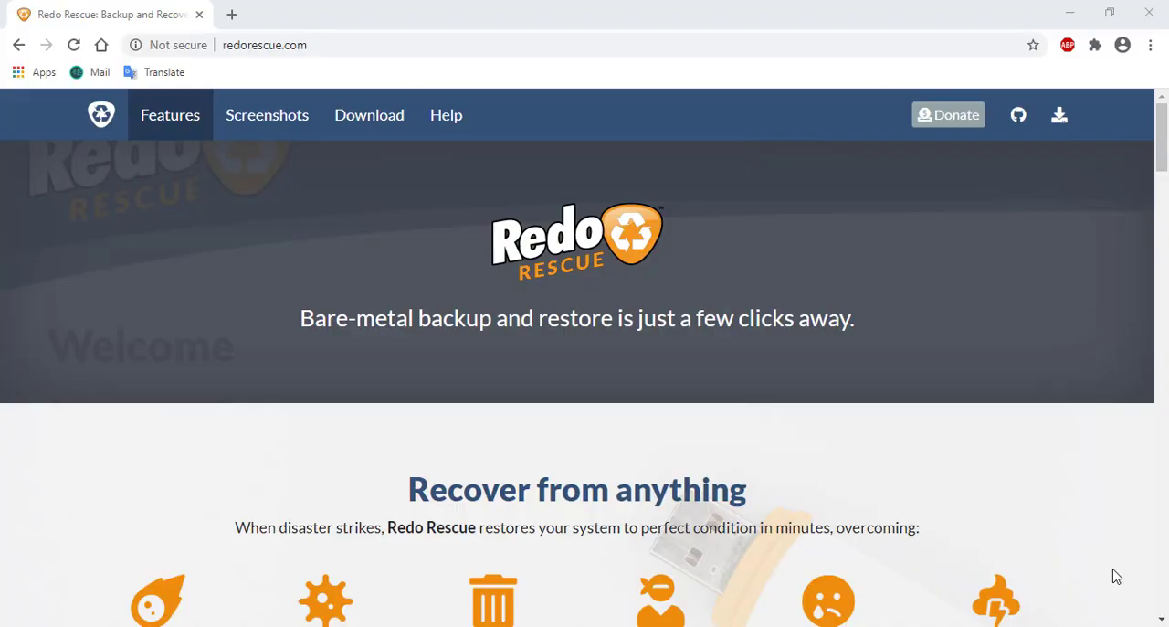
- Launch VirtualBox Manager from the desktop and start the Windows XP virtual machine
scroll(down, 3)
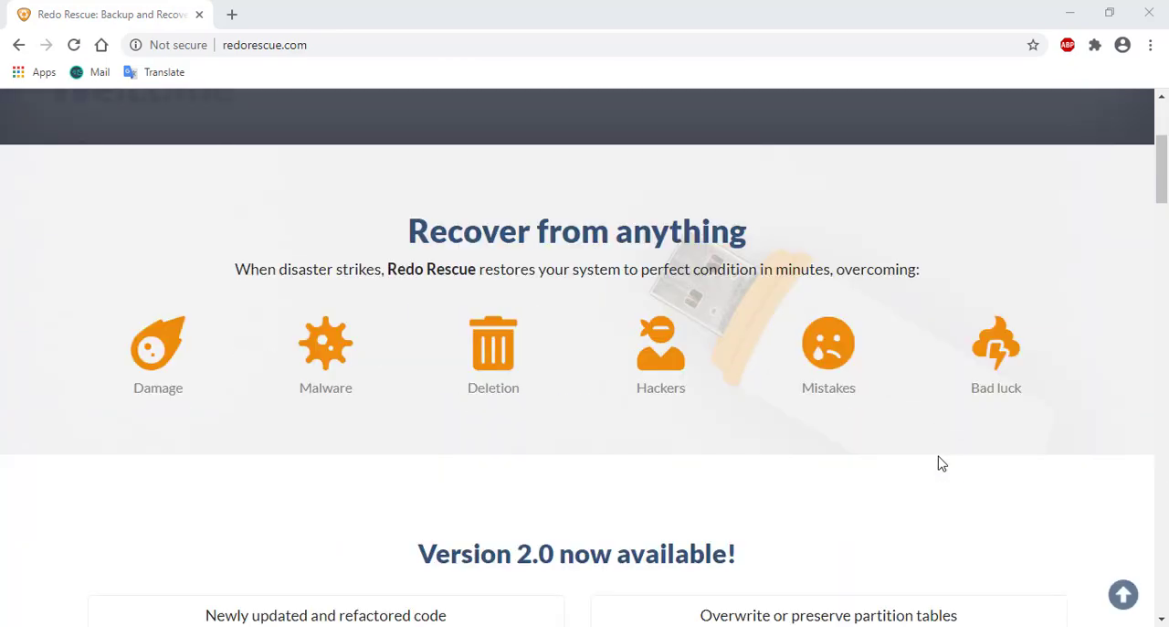
scroll(up, 3)
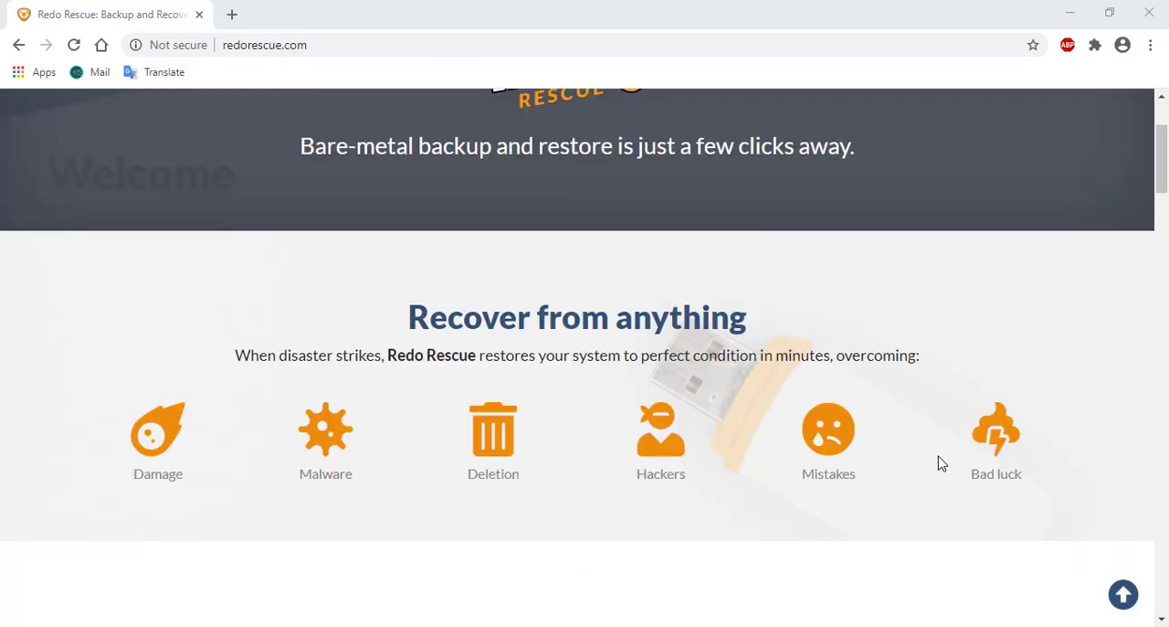
scroll(up, 3)
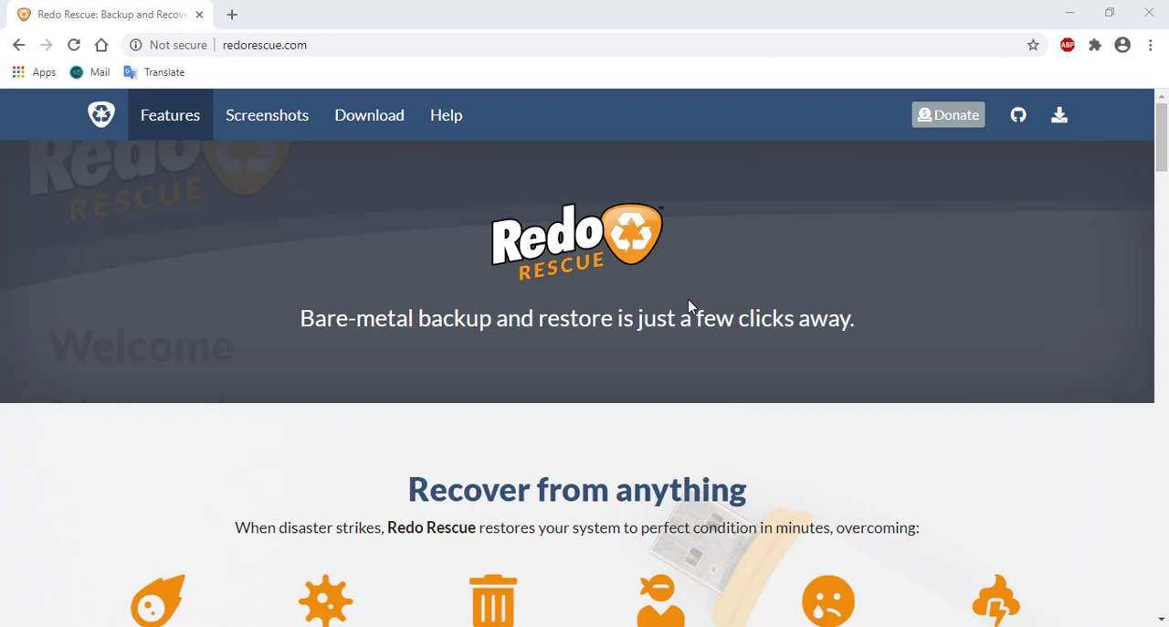
mouse_move(911, 314)
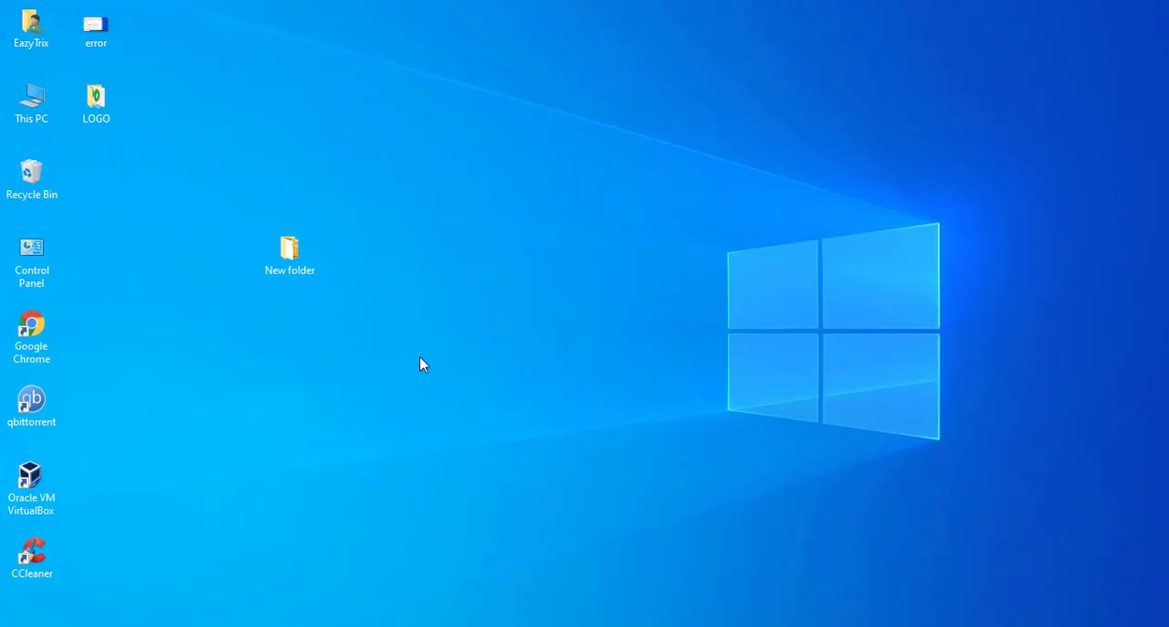
double_click(31, 475)
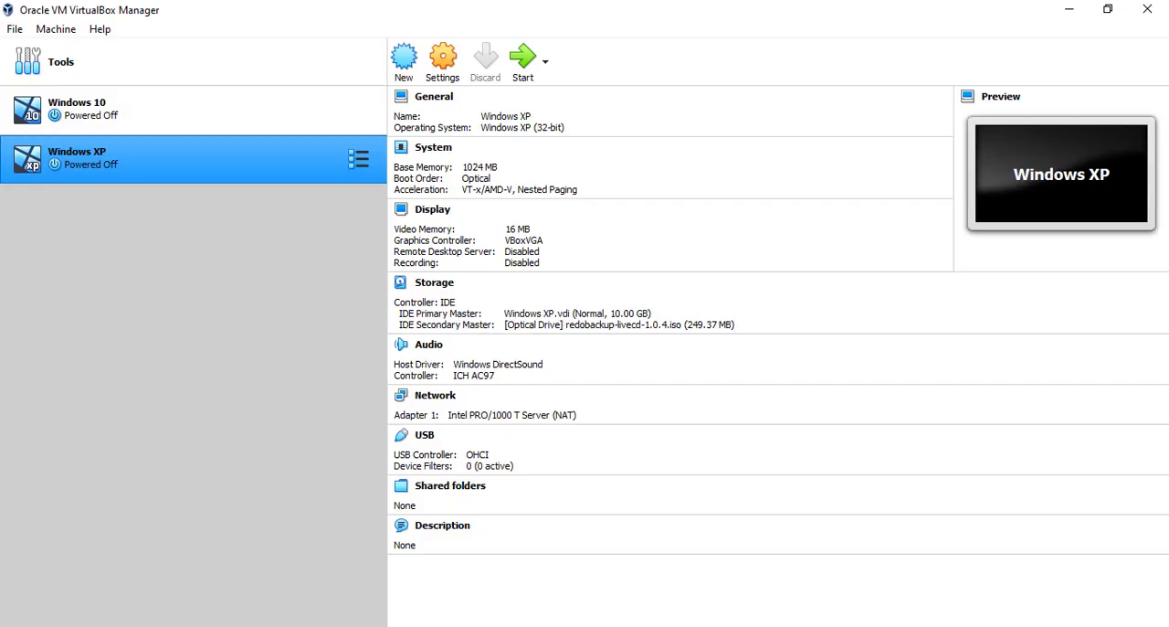
mouse_move(523, 59)
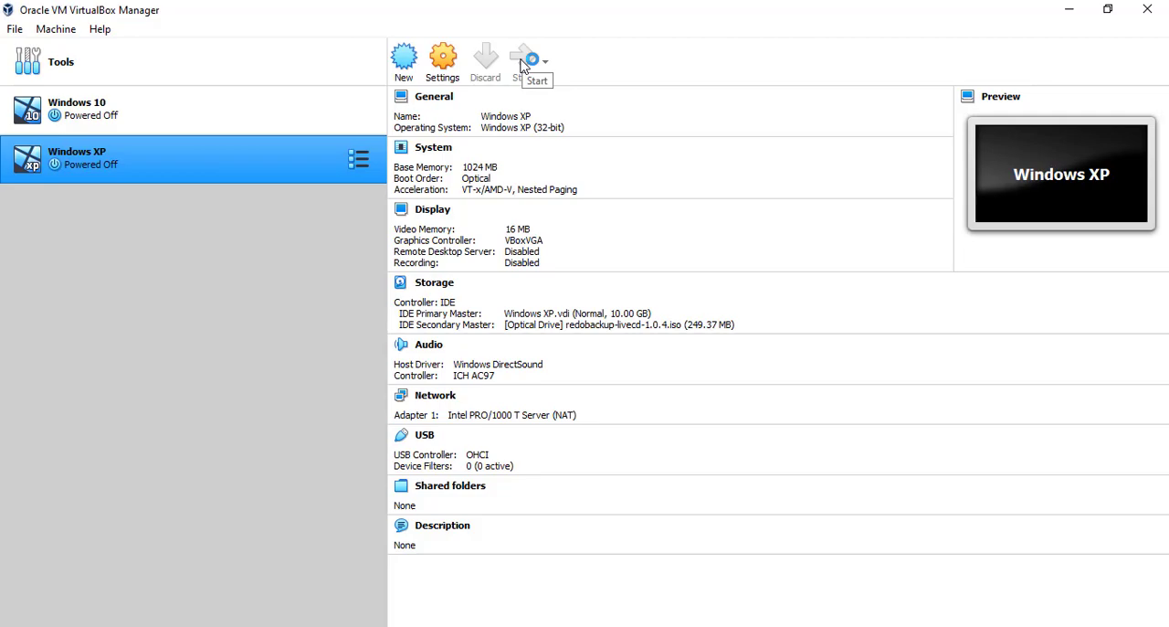
click(526, 58)
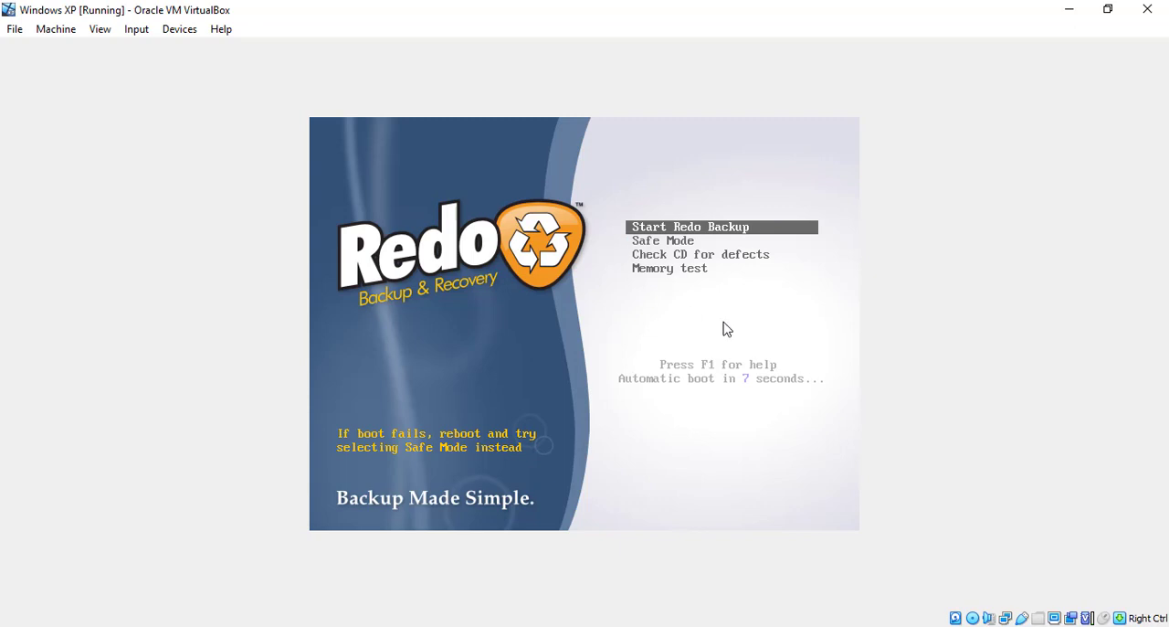
- Choose Start Redo Backup in the boot menu so the live disc loads to the Welcome screen
key(Down)
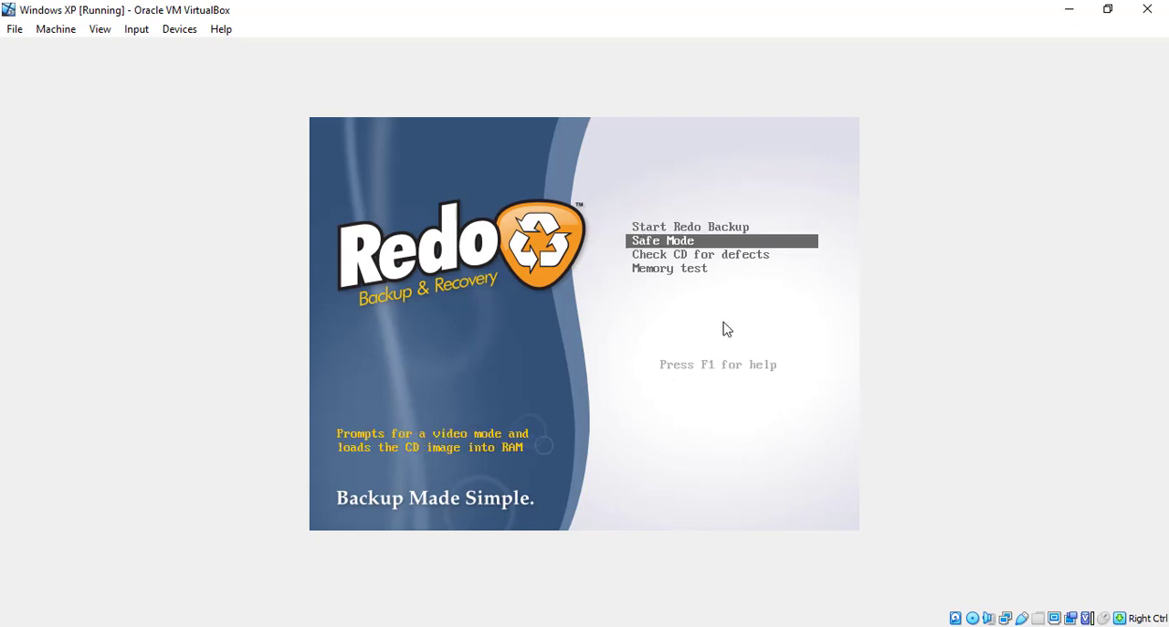
key(up)
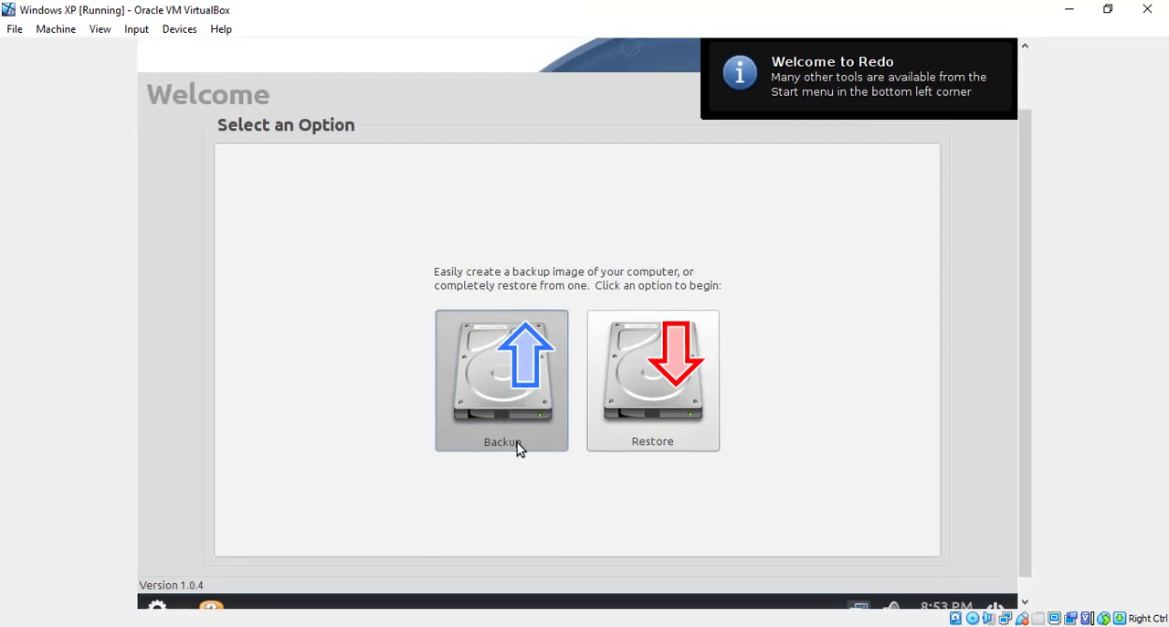
- Begin a backup and keep Drive 1, the 10 GB VBOX HARDDISK, as the source drive
click(500, 380)
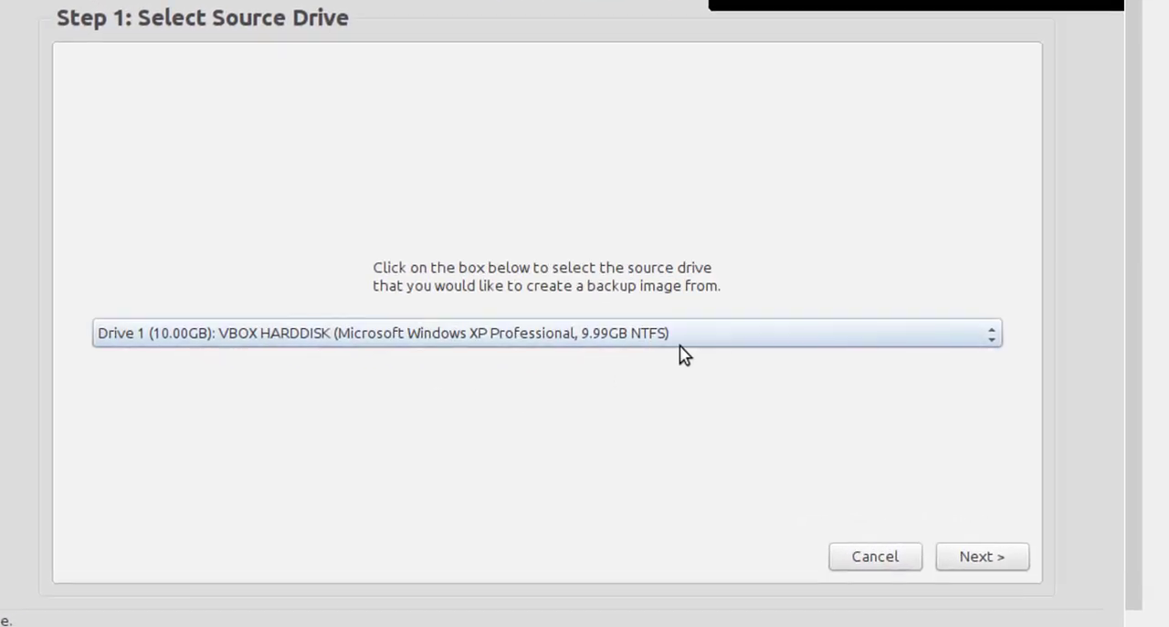
click(546, 332)
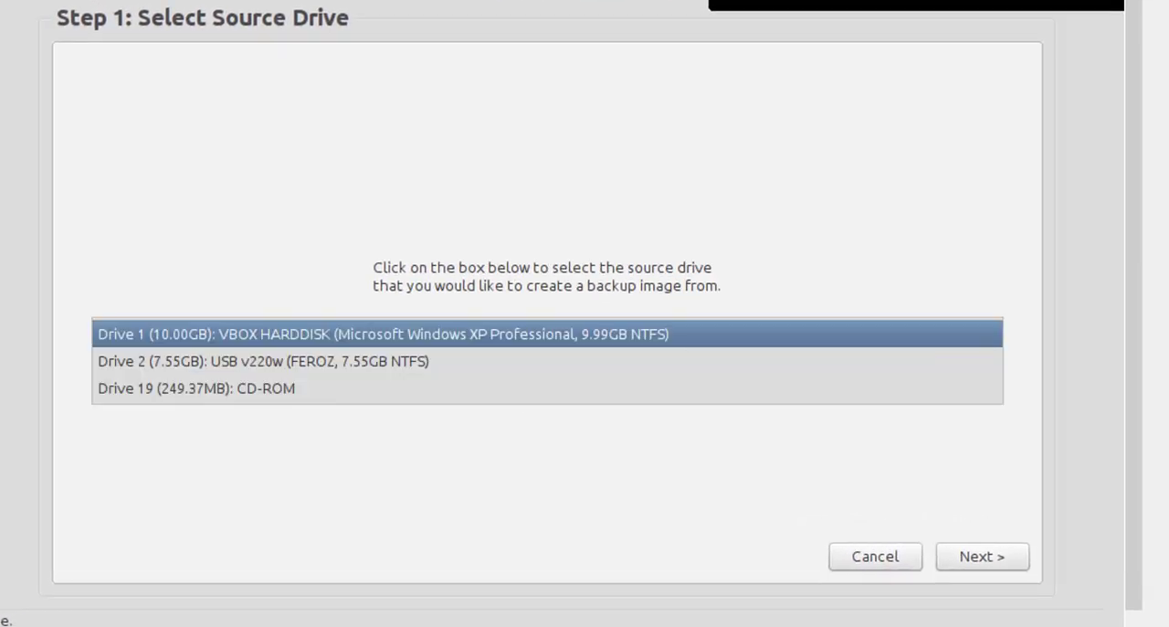
mouse_move(526, 343)
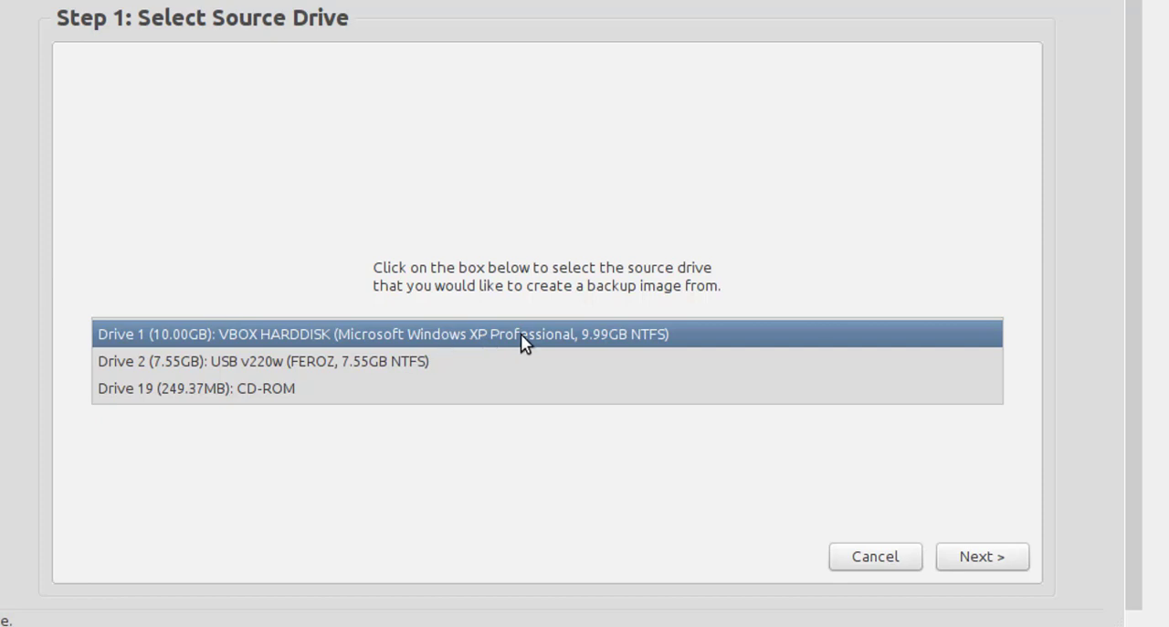
mouse_move(511, 349)
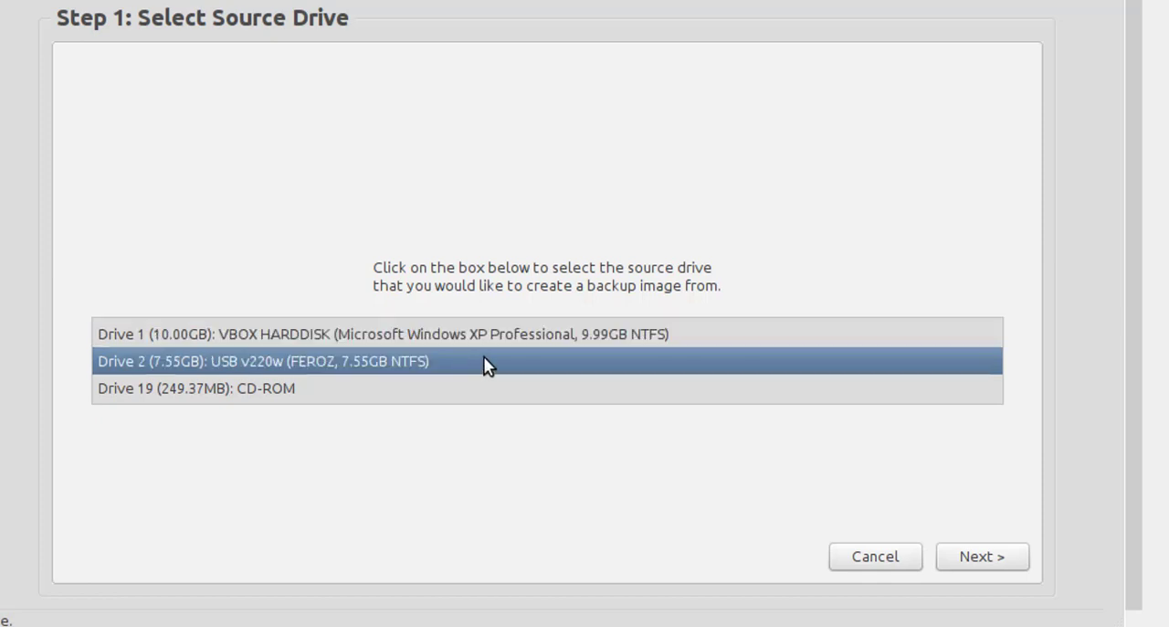
mouse_move(437, 367)
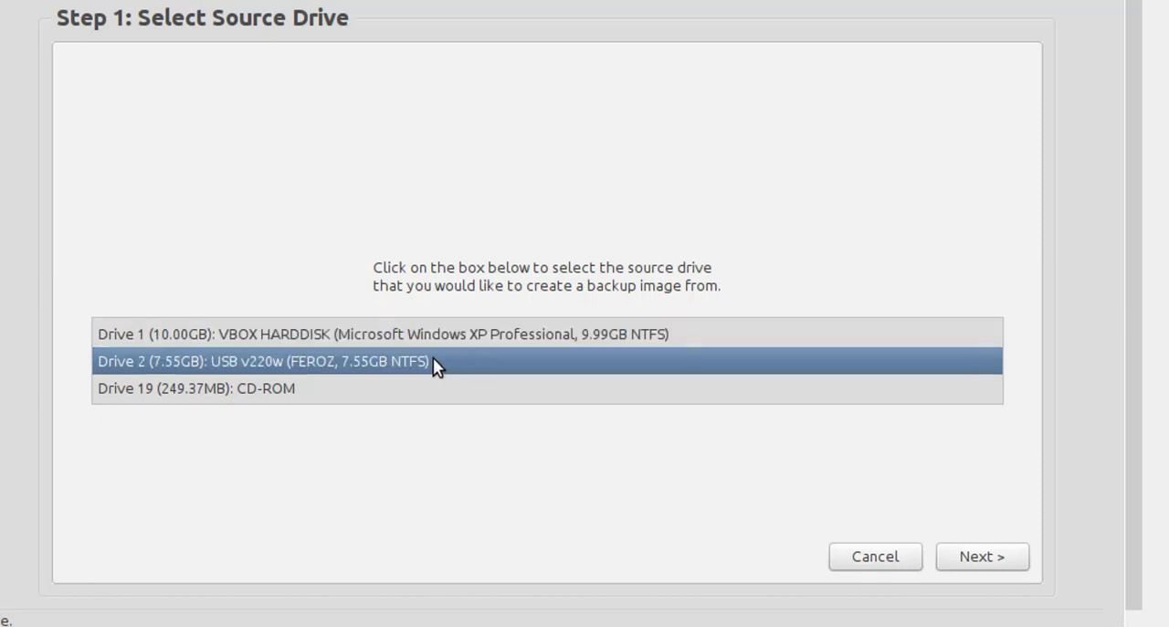
click(198, 387)
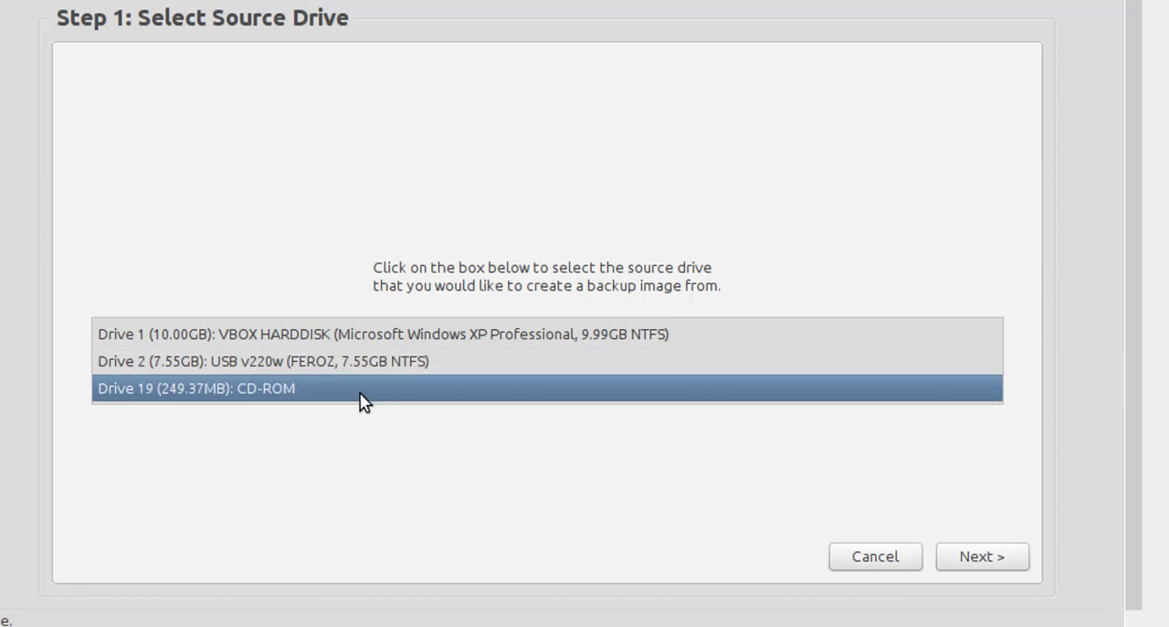
click(439, 333)
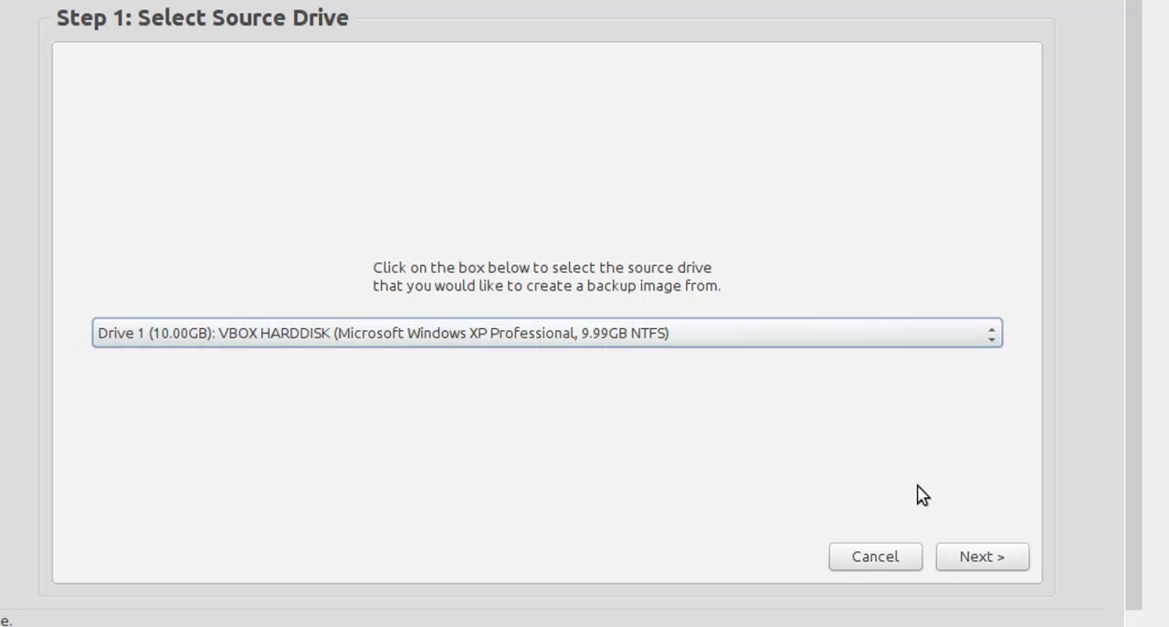
- Accept the partition, try a network share, then keep the directly connected Drive 2 FEROZ as destination
click(983, 555)
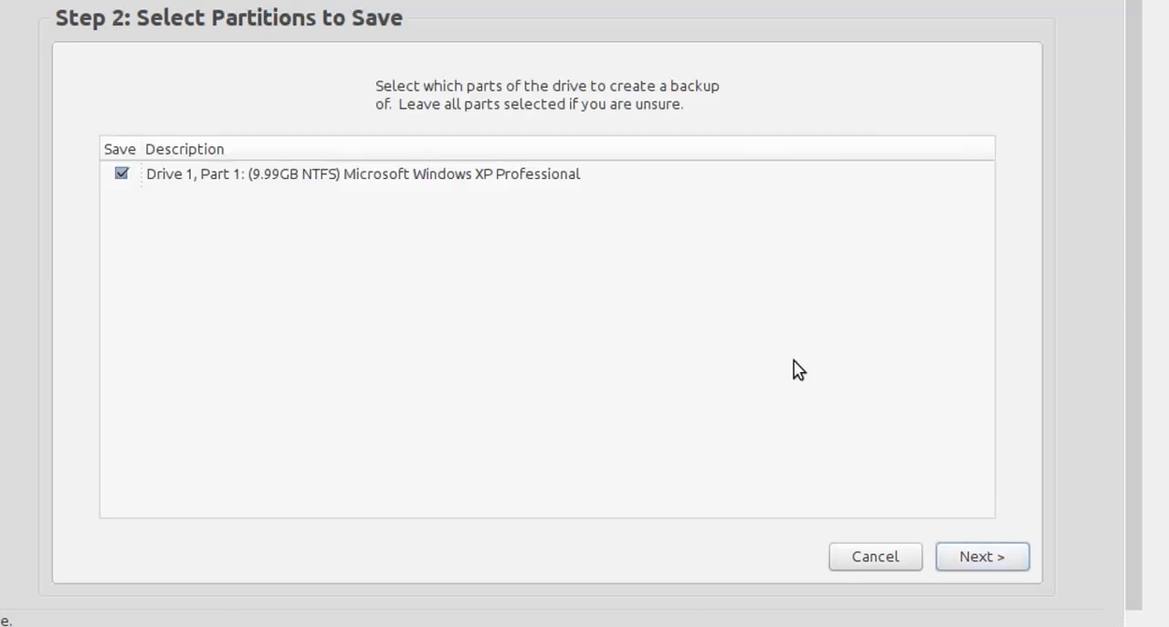
click(983, 556)
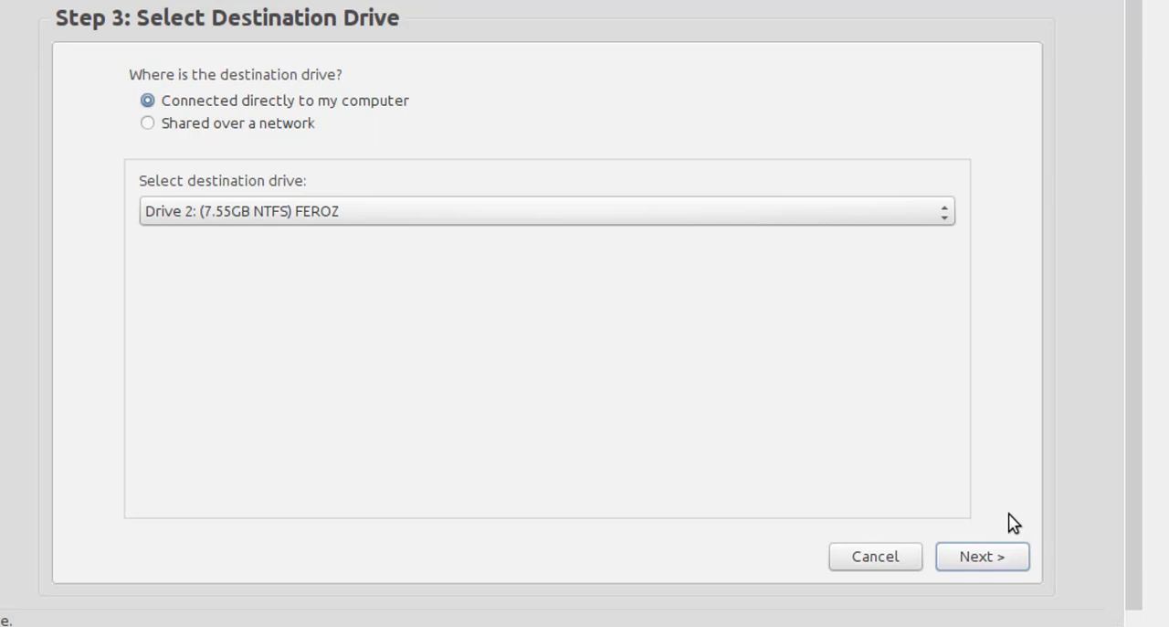
mouse_move(329, 132)
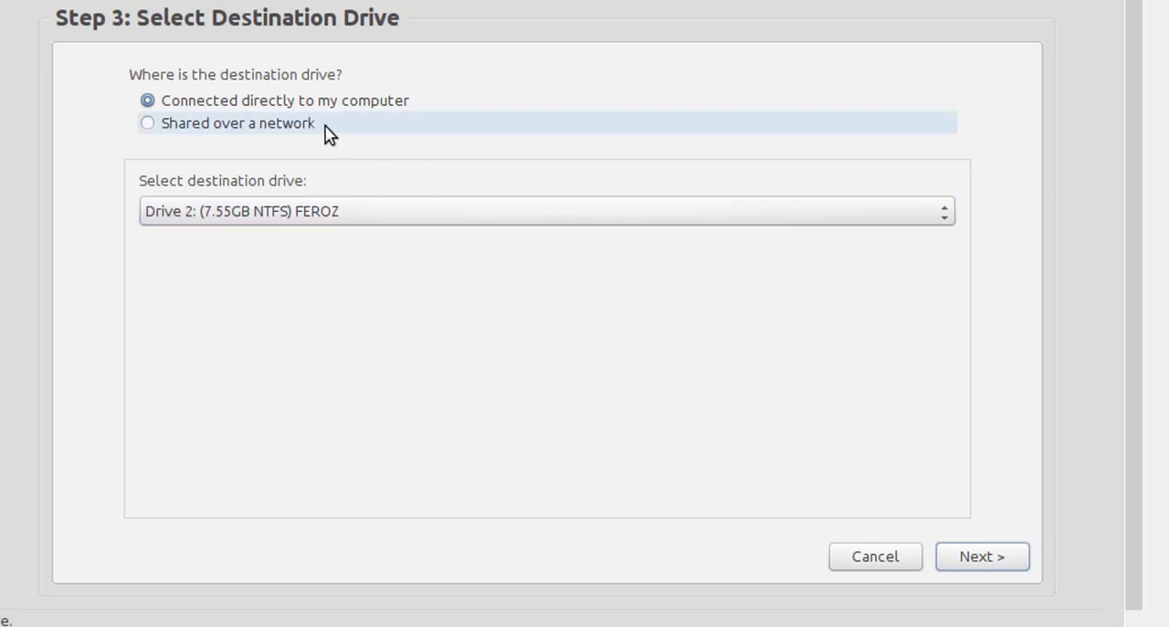
mouse_move(232, 194)
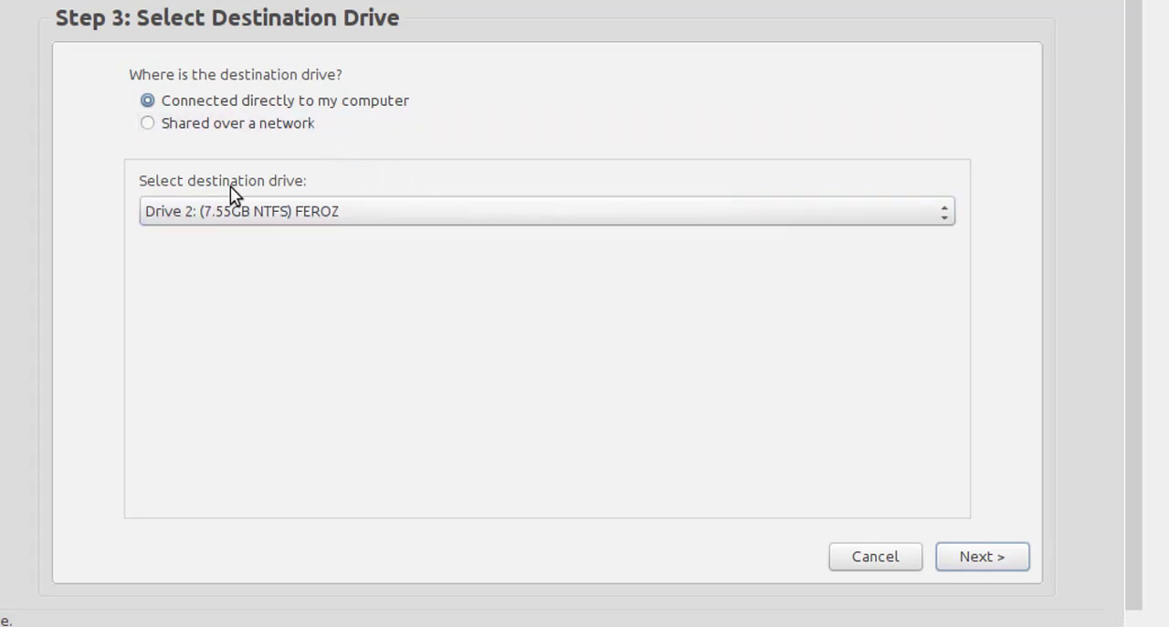
mouse_move(409, 212)
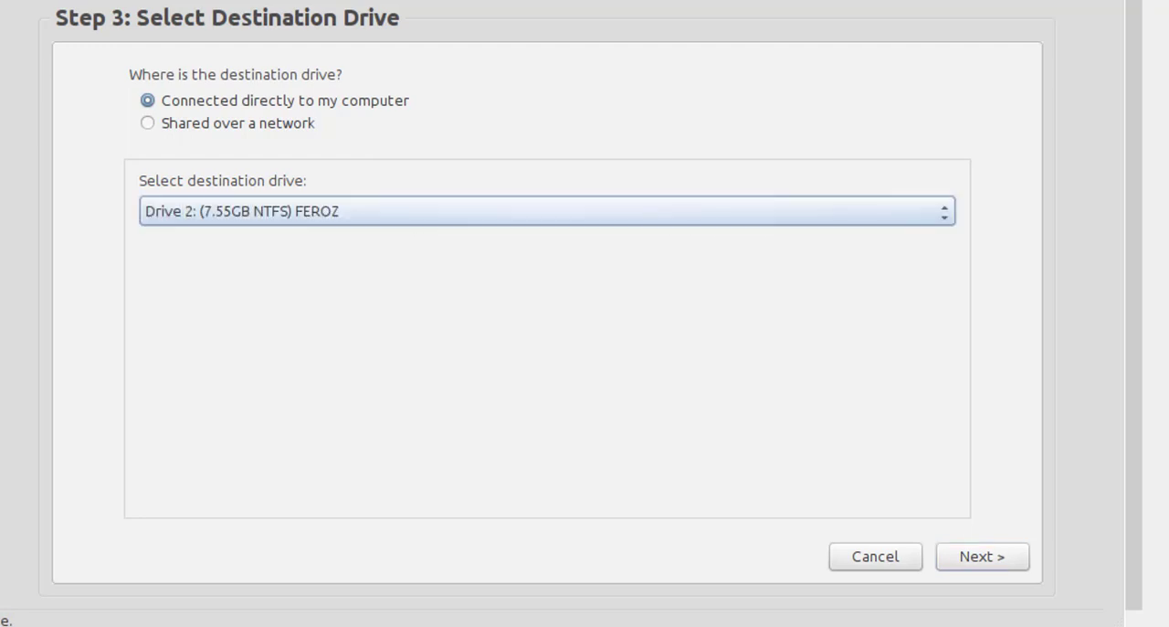
mouse_move(402, 221)
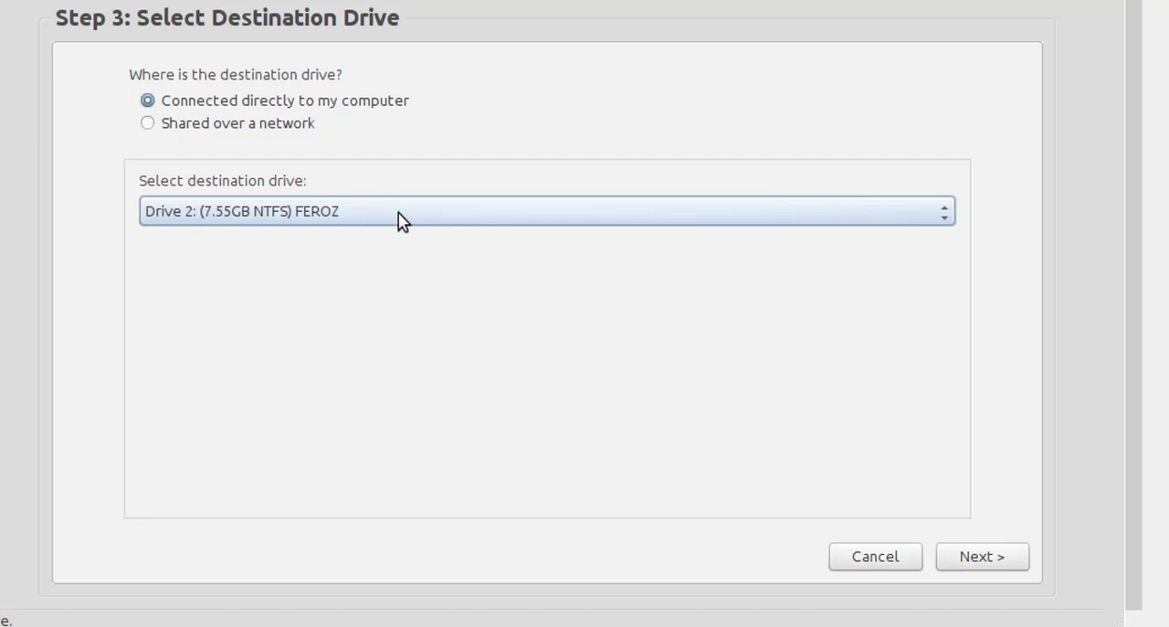
mouse_move(267, 152)
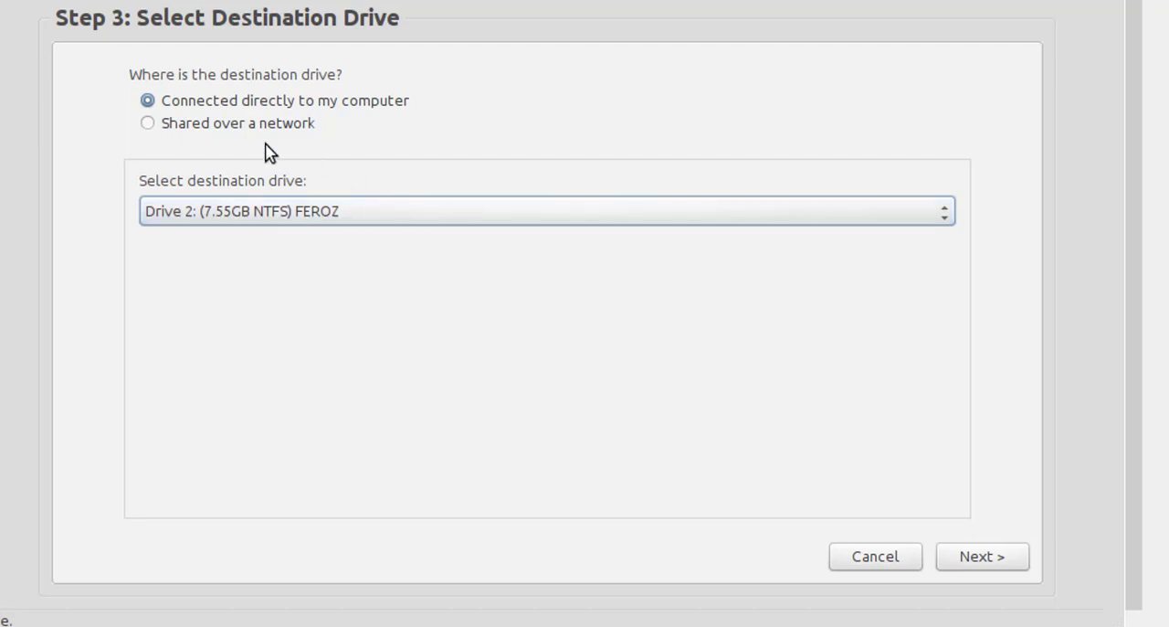
click(146, 122)
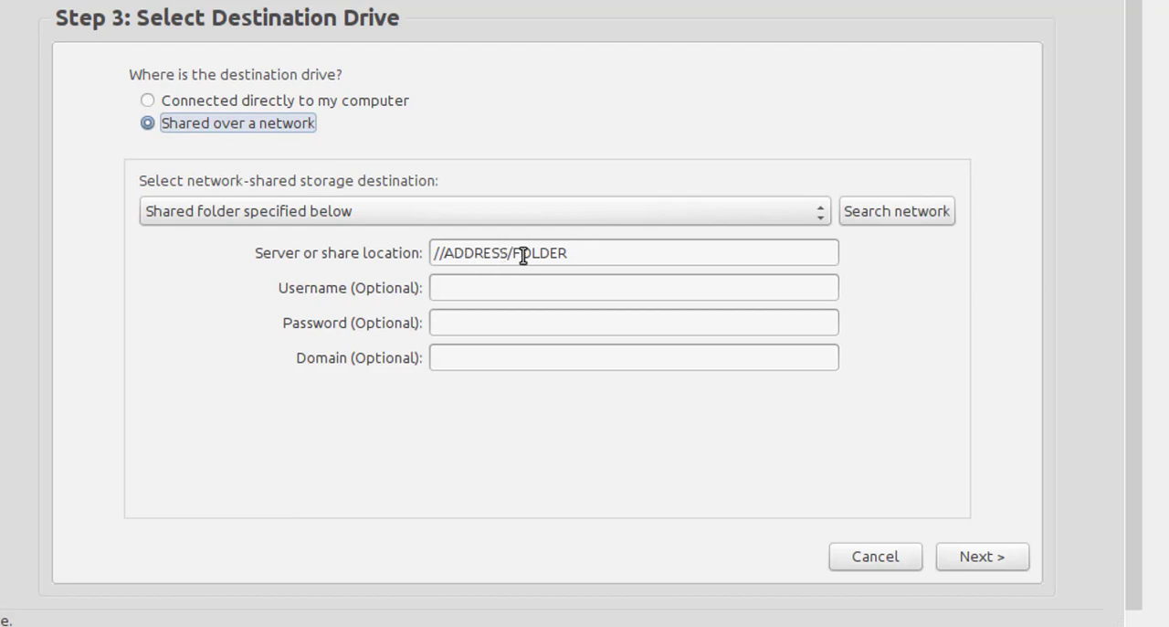
mouse_move(539, 252)
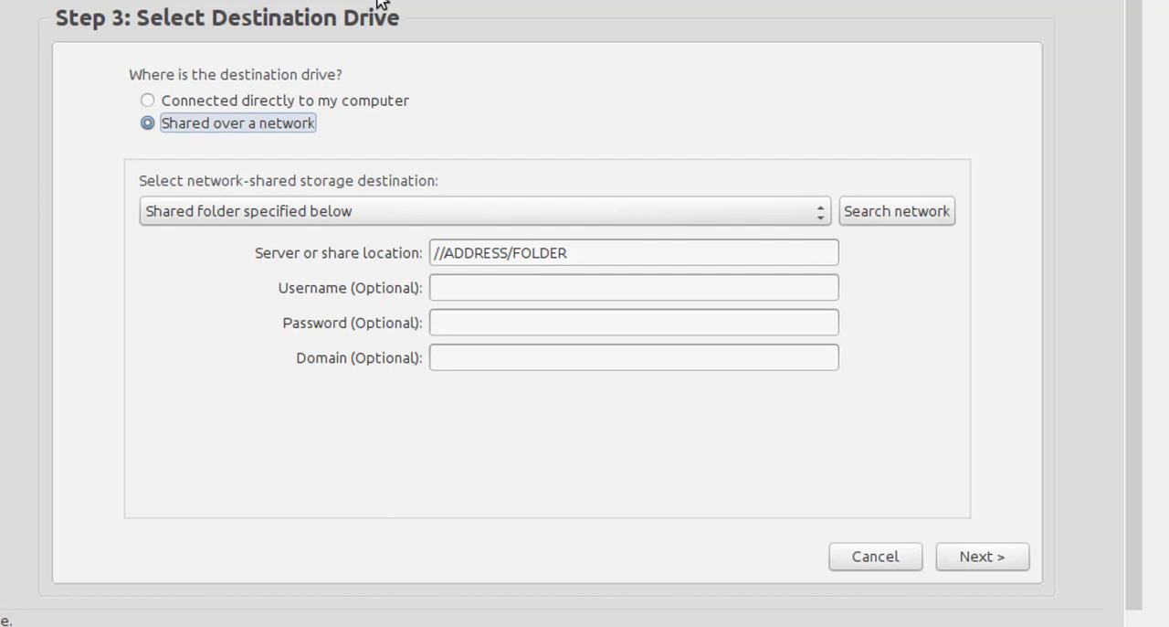
click(146, 100)
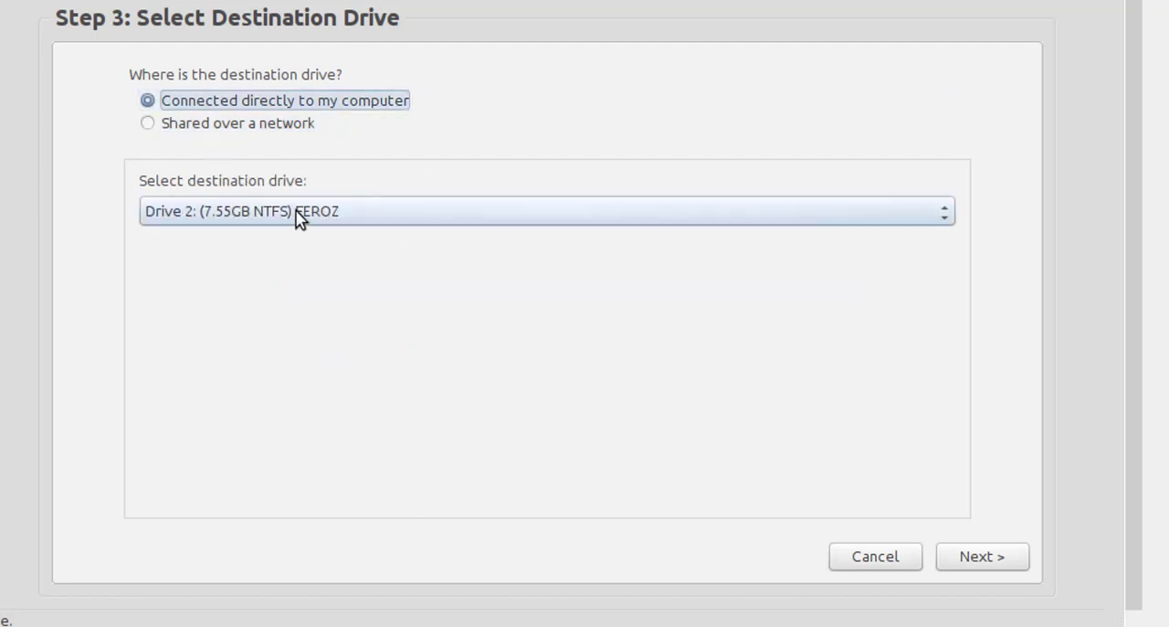
mouse_move(401, 242)
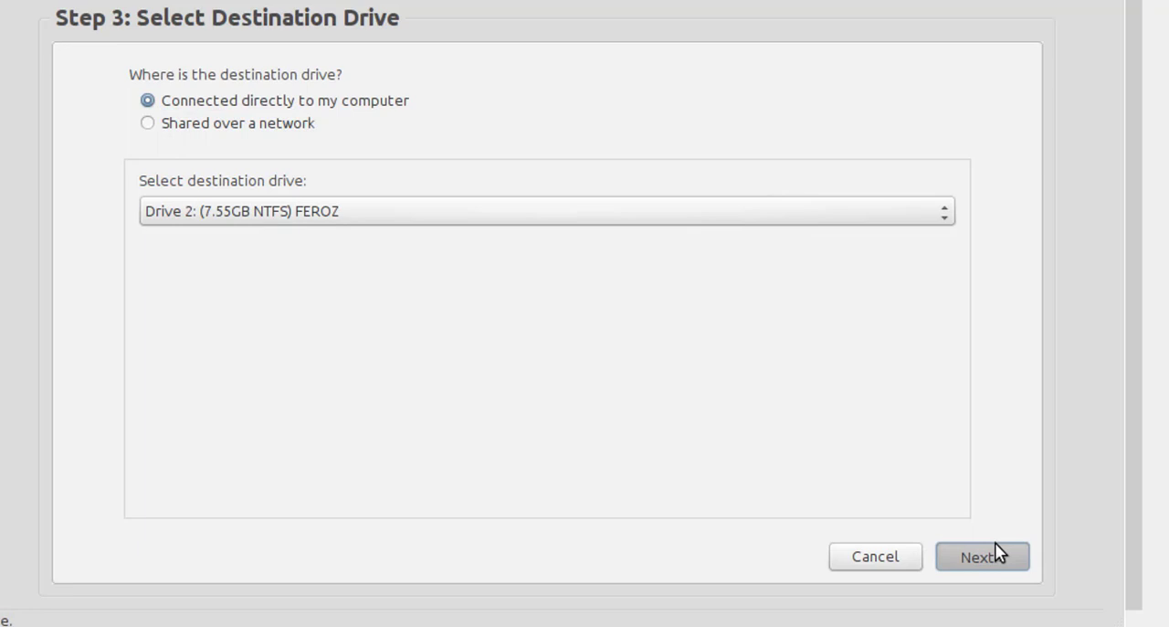
mouse_move(1001, 408)
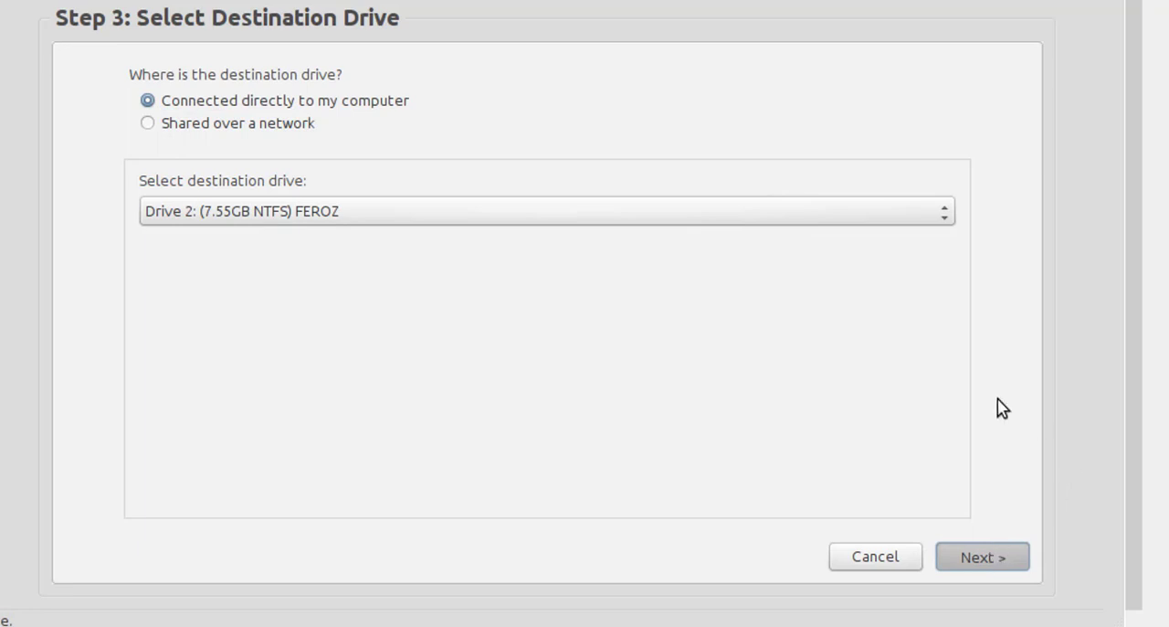
- Confirm FEROZ as destination and keep the default backup name 20200805 to start the backup
click(983, 555)
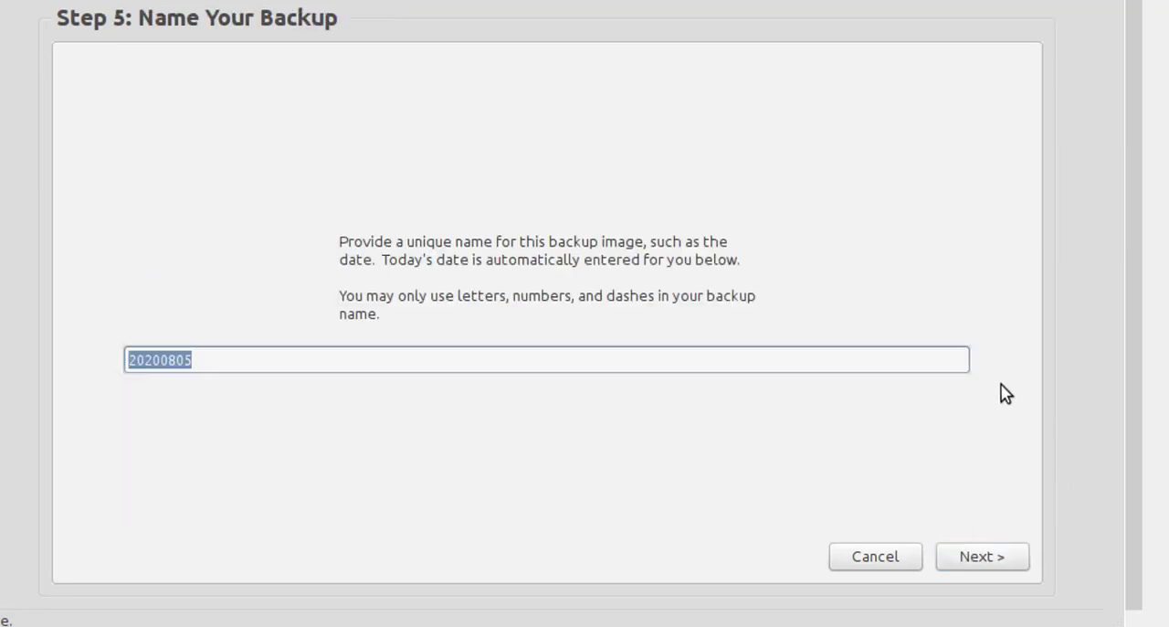
mouse_move(378, 314)
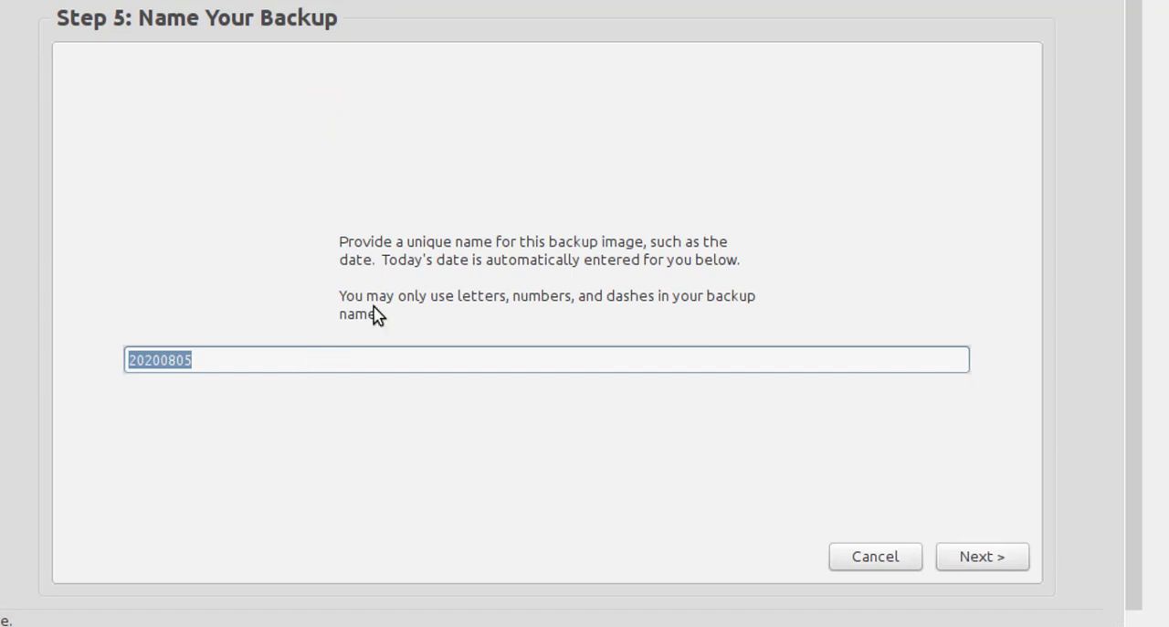
mouse_move(500, 263)
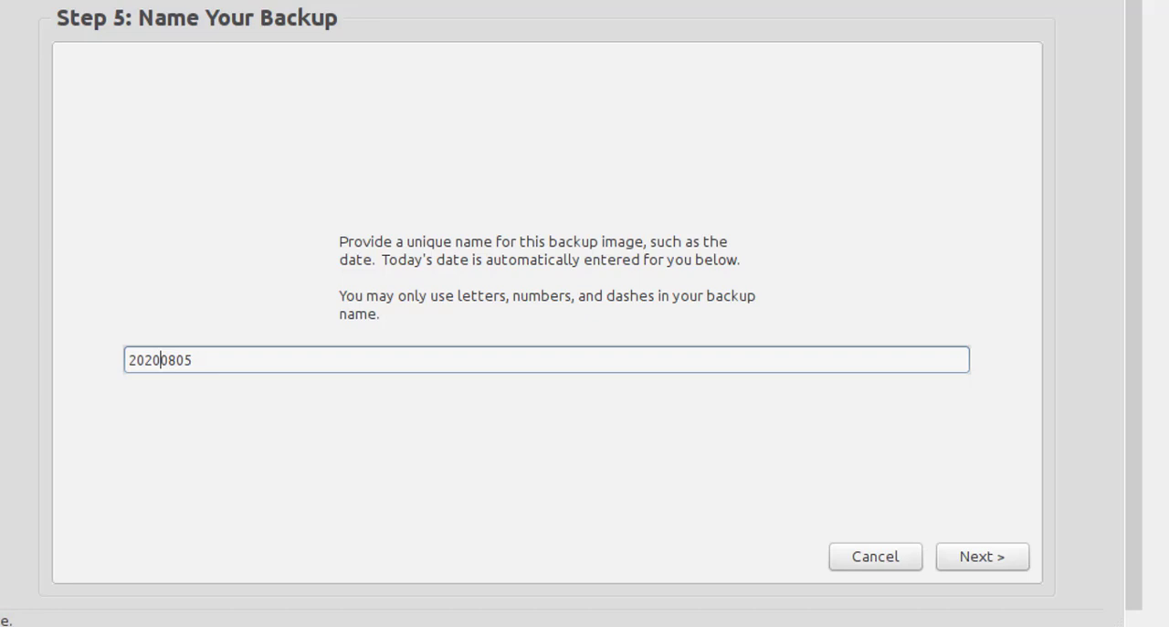
mouse_move(955, 548)
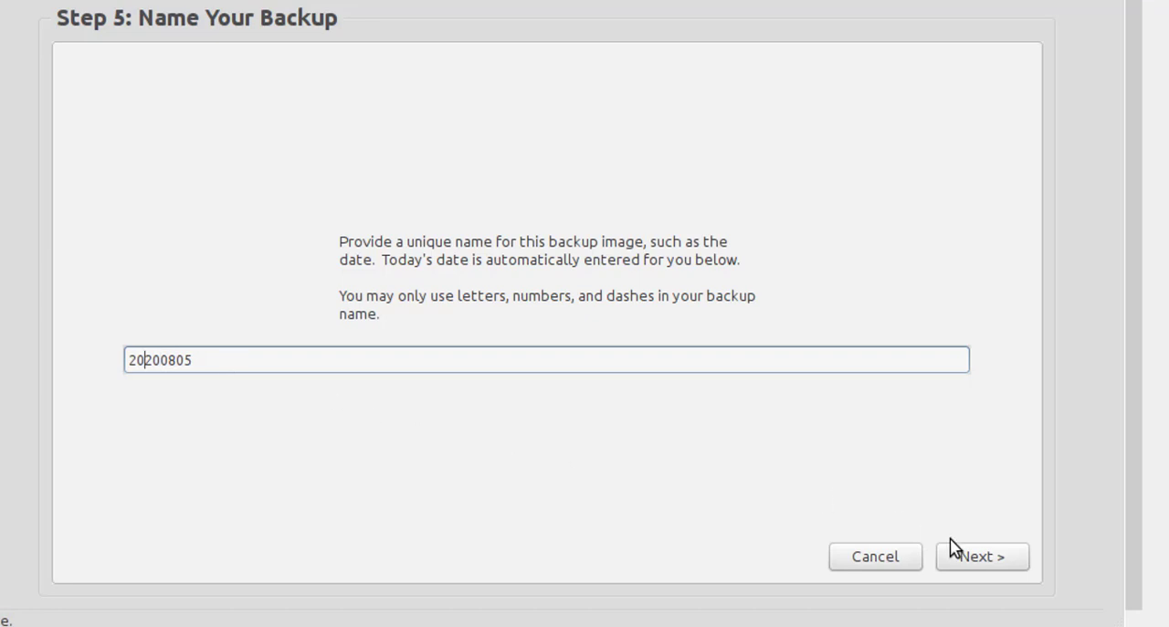
click(983, 555)
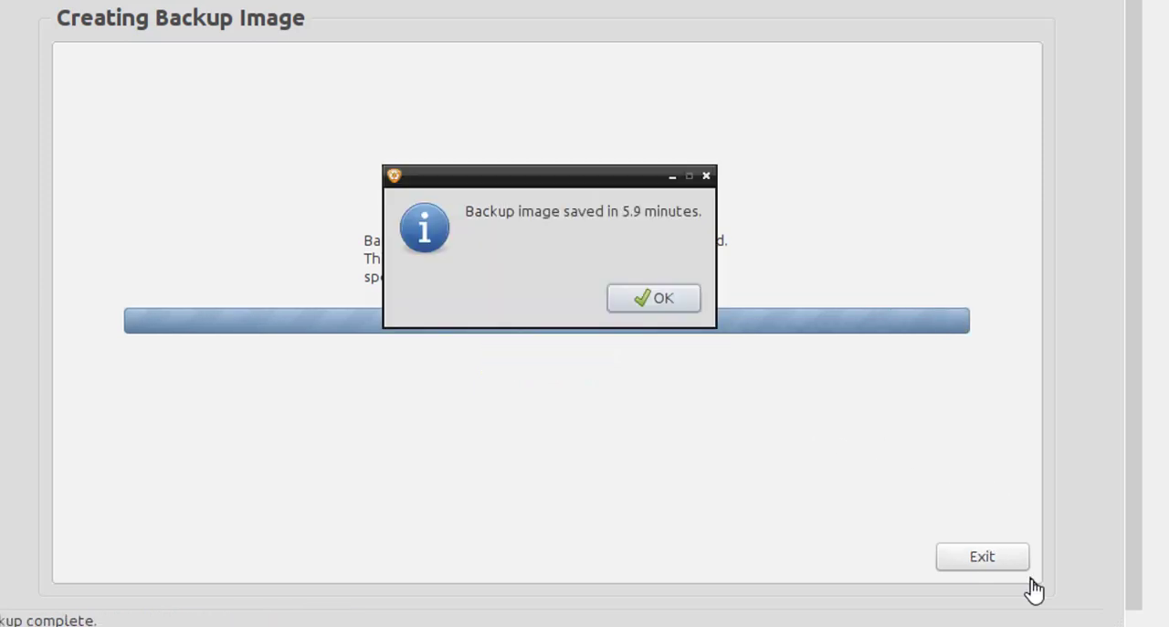
mouse_move(891, 438)
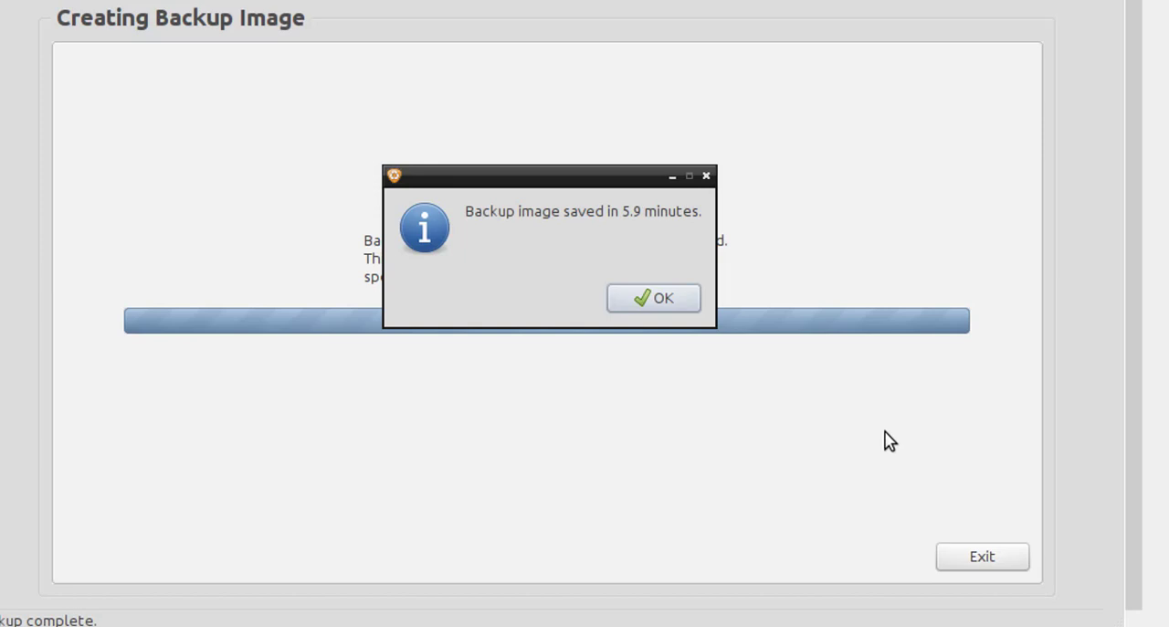
- Dismiss the 'Backup image saved' message, exit the wizard and power off the Redo session
click(654, 298)
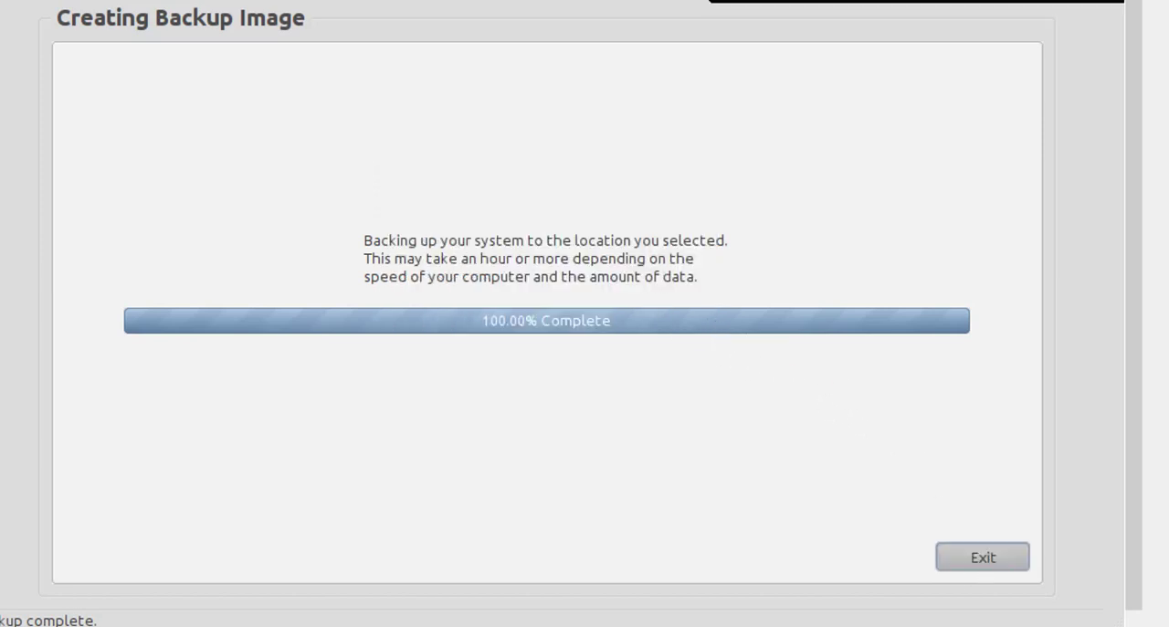
click(982, 555)
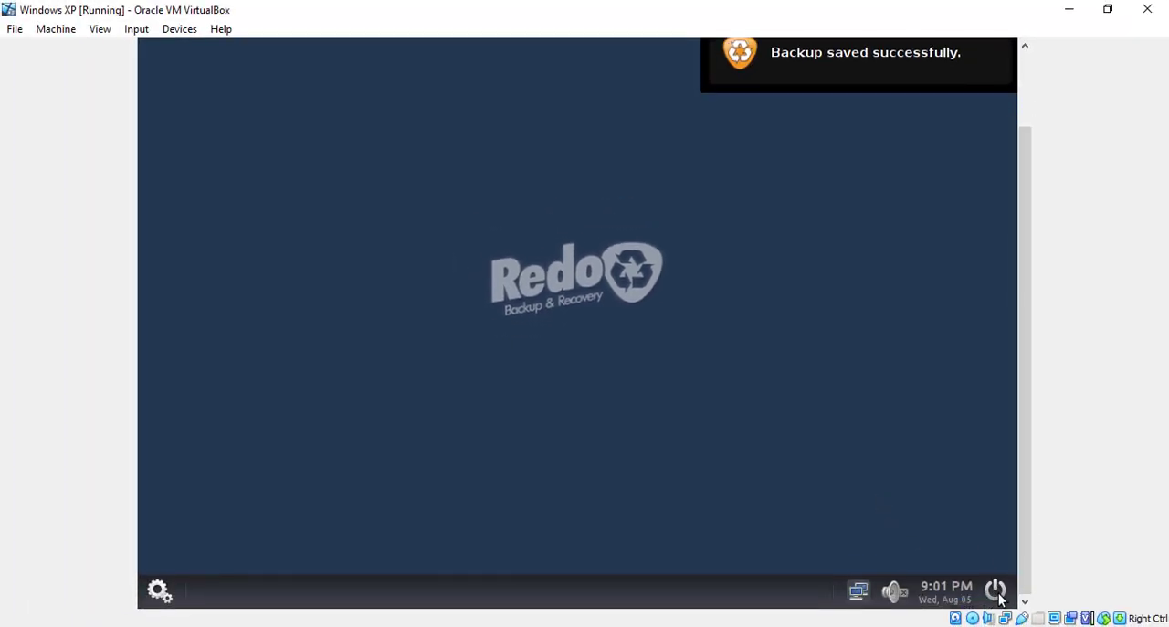
click(994, 588)
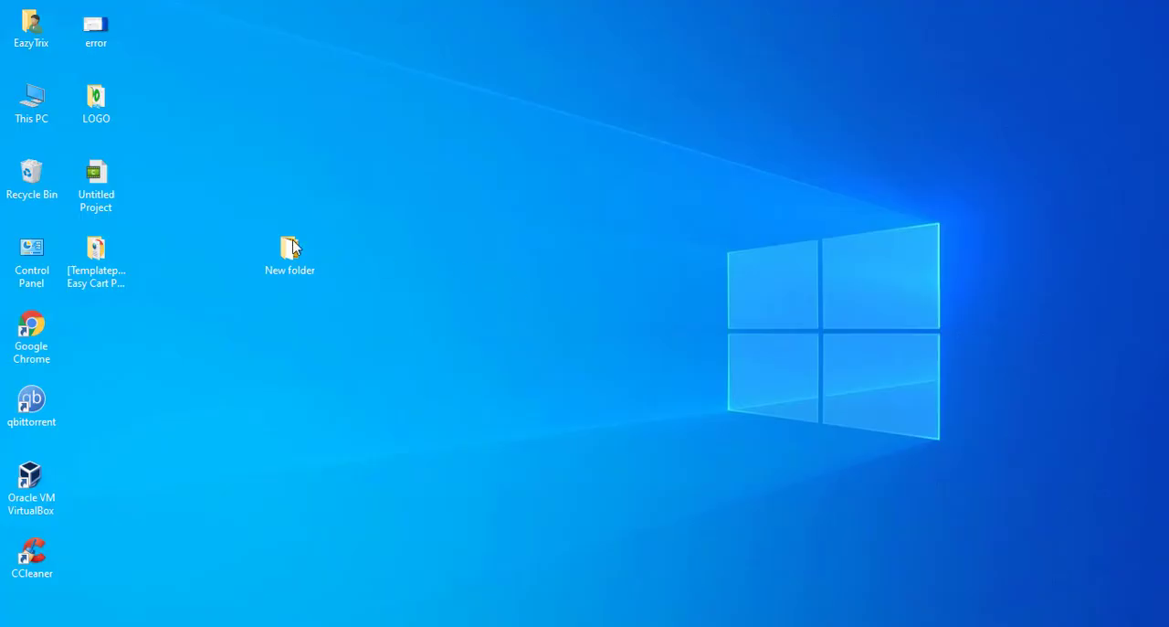
- Browse to the FEROZ (D:) drive and select all five 20200805 backup files, then deselect them
double_click(31, 95)
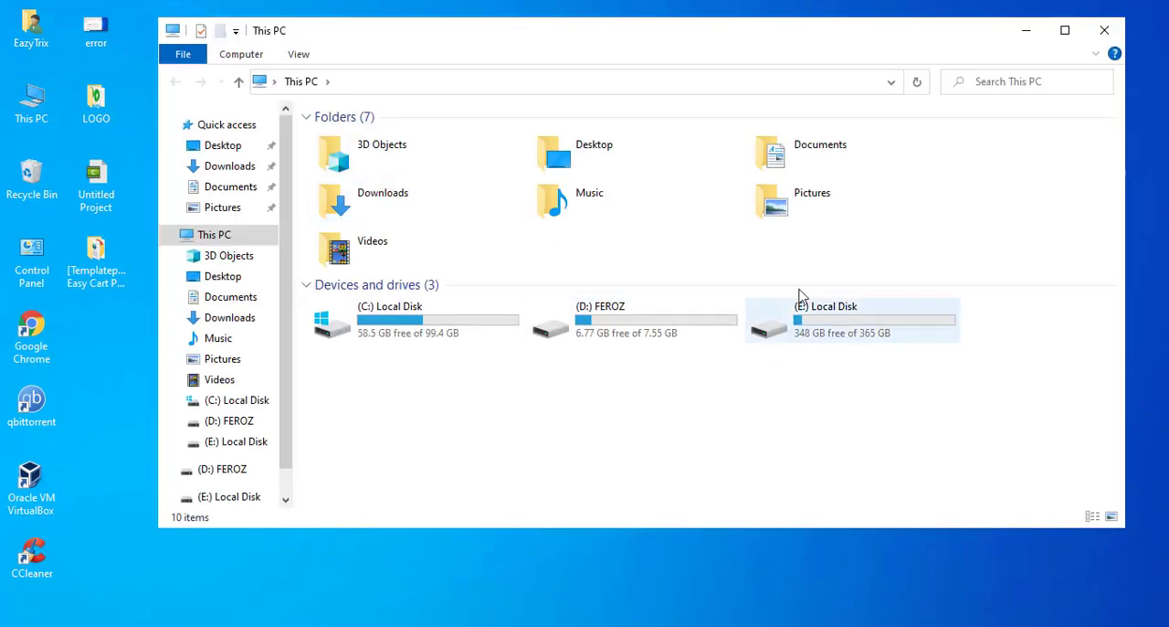
mouse_move(613, 329)
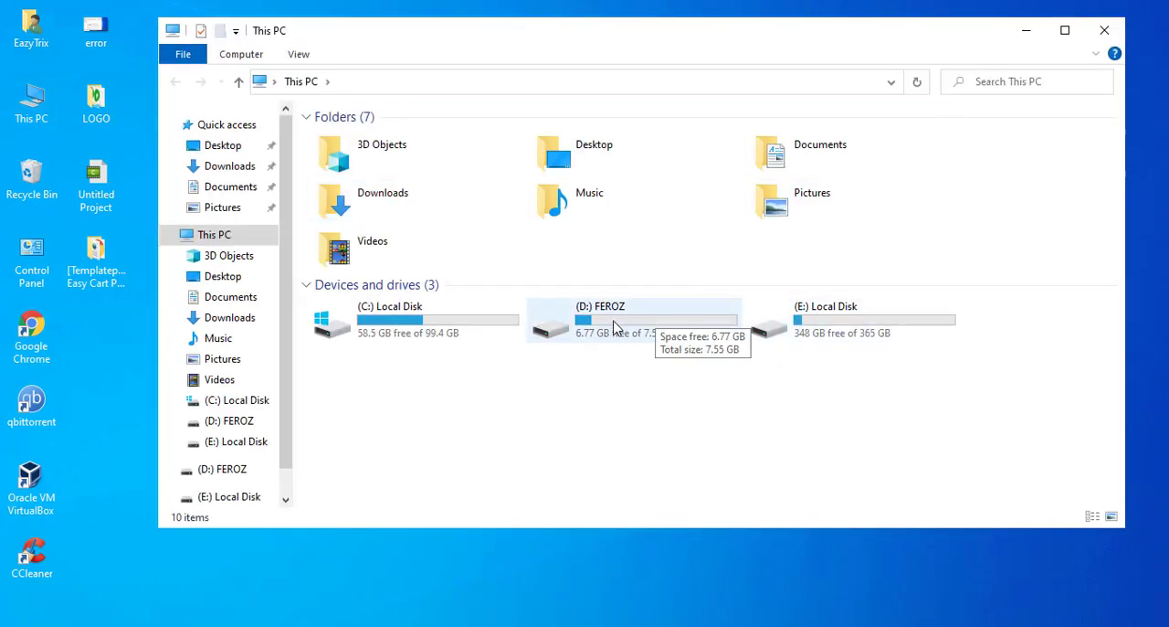
double_click(606, 320)
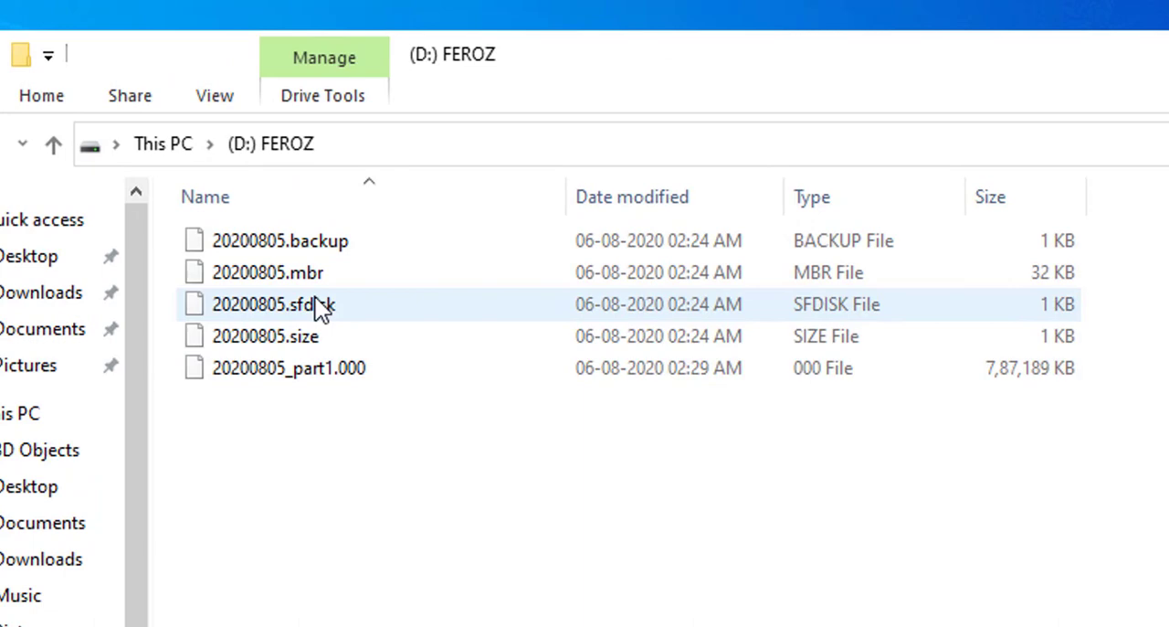
key(ctrl+a)
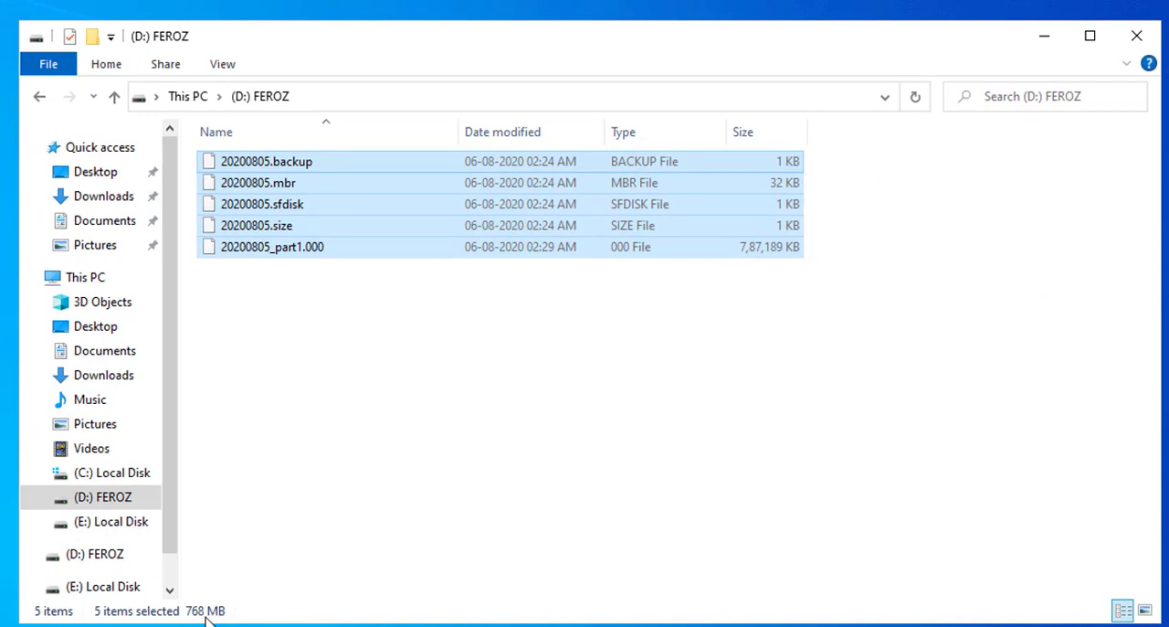
click(573, 398)
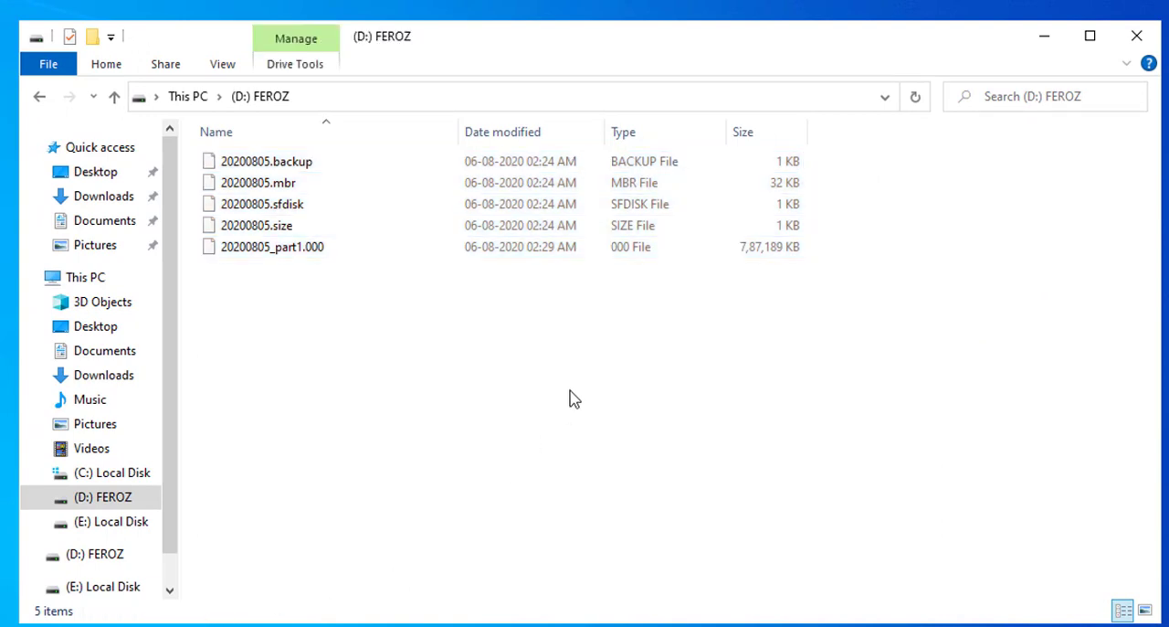